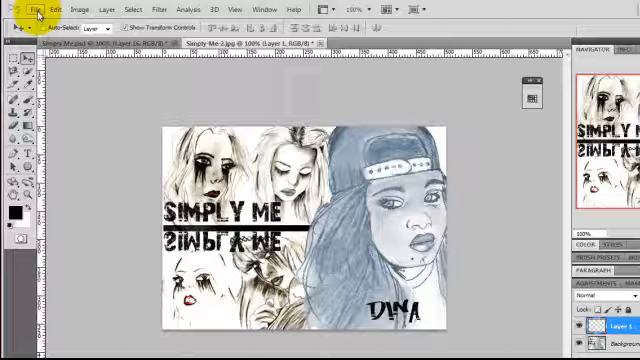
# - Bring up the Open dialog and browse into the Pictures library toward the Art folder
pyautogui.click(18, 8)
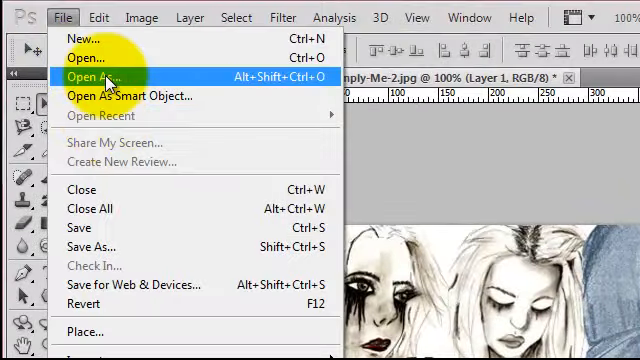
pyautogui.click(84, 76)
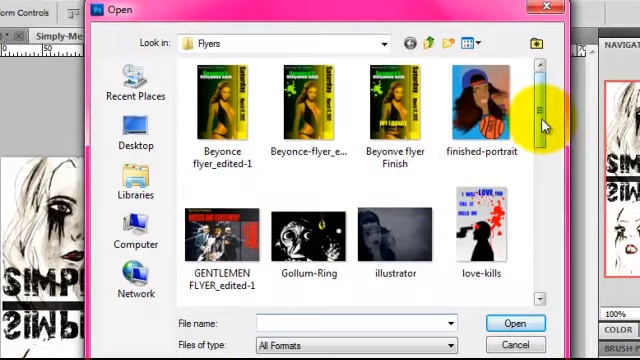
pyautogui.moveTo(84, 196)
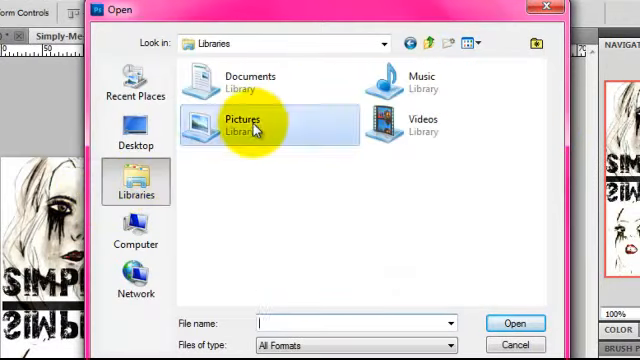
pyautogui.doubleClick(240, 124)
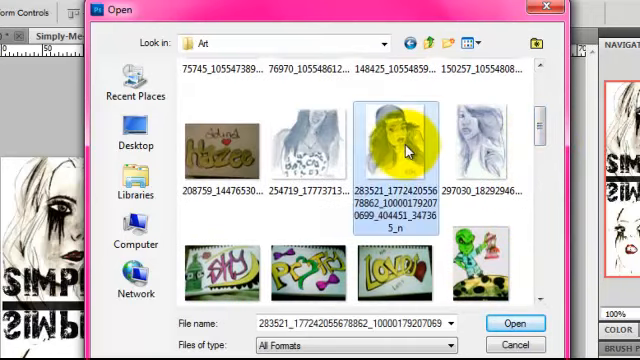
# - Open the capped-girl portrait and apply the Stamp sketch filter for bold black-and-white line art
pyautogui.click(516, 324)
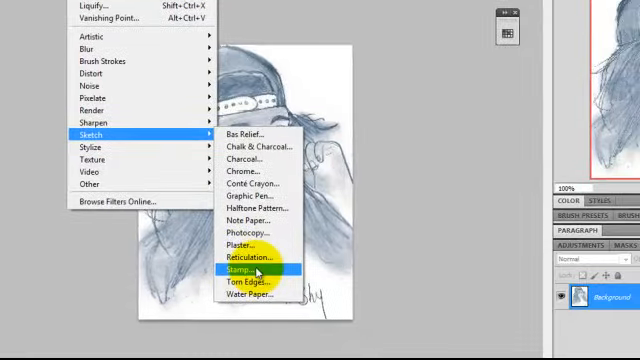
pyautogui.click(256, 270)
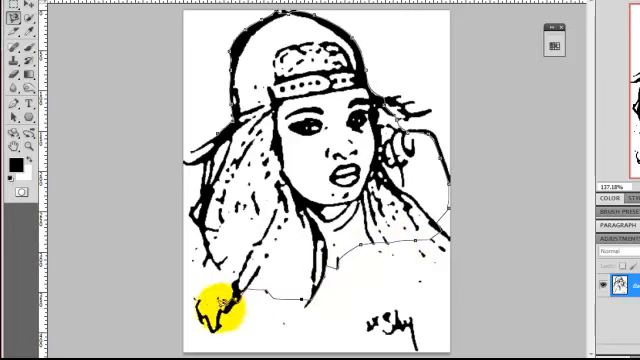
# - Drag the stamp sketch into the Simply Me flyer as a layer over the right-hand girl
pyautogui.moveTo(216, 304); pyautogui.dragTo(200, 180)
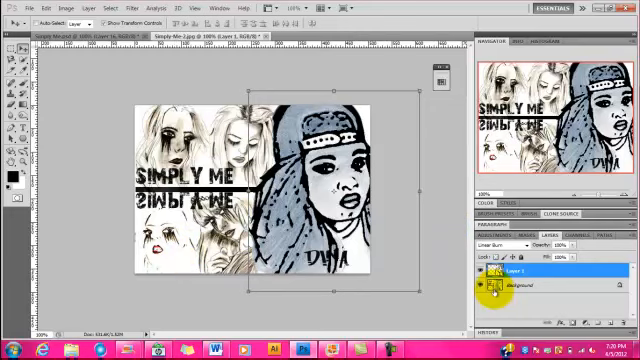
pyautogui.click(510, 290)
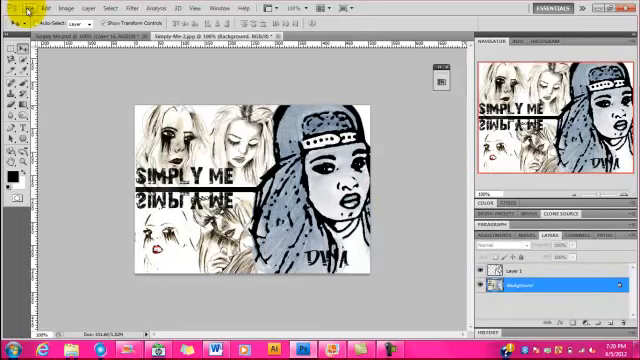
# - Start a Save for Web & Devices copy of the flyer and proceed to the save location
pyautogui.click(16, 10)
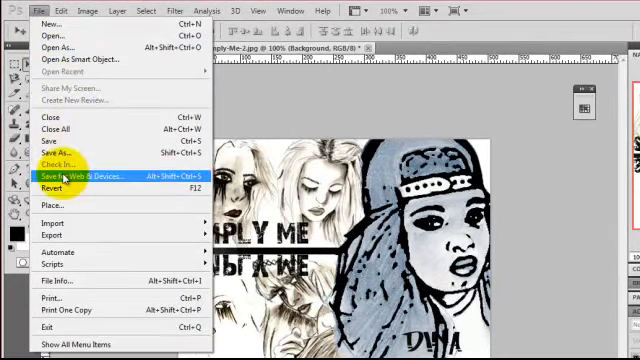
pyautogui.click(76, 176)
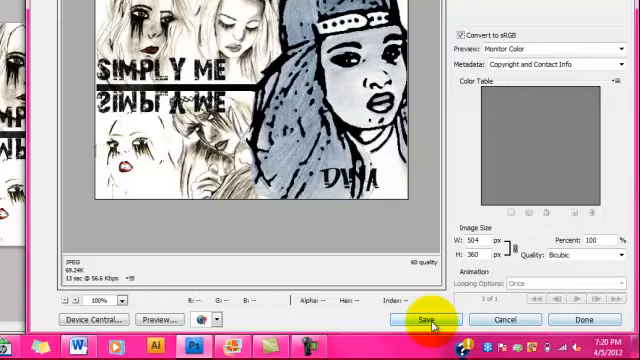
pyautogui.click(416, 318)
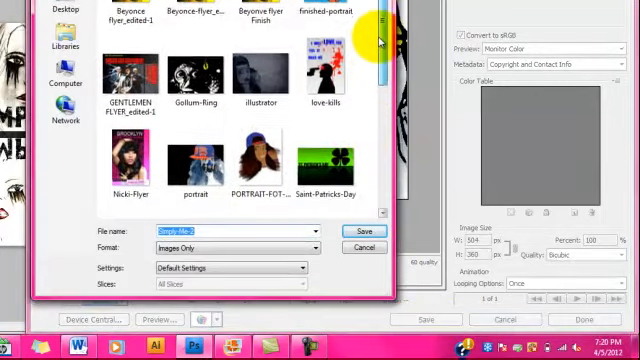
pyautogui.scroll(-3)
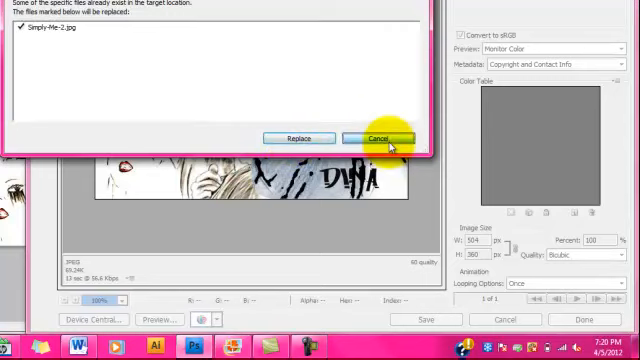
# - Decline replacing the old file and save the flyer as 'New Simply Me'
pyautogui.click(376, 136)
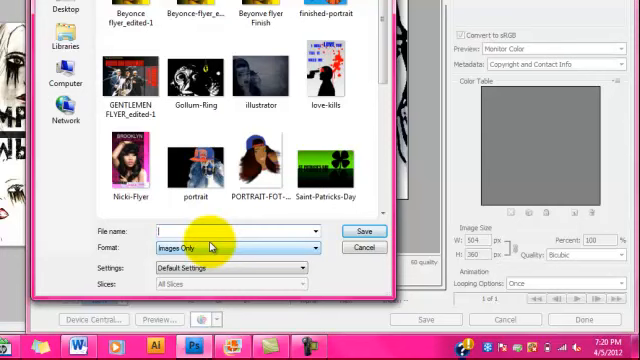
pyautogui.write('New Simply Me')
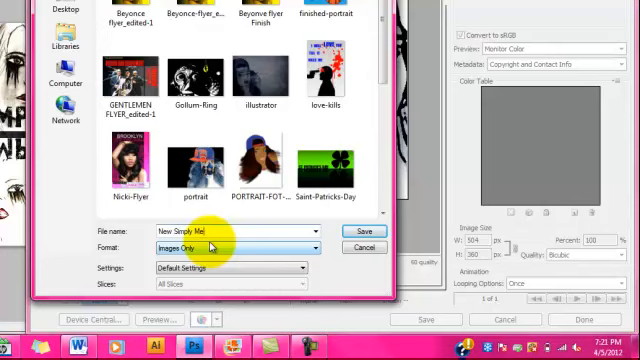
pyautogui.click(352, 232)
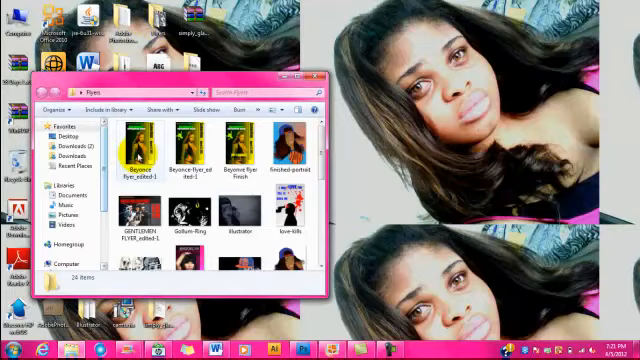
# - Open the New Simply Me JPEG from the Flyers folder in the photo viewer
pyautogui.doubleClick(140, 130)
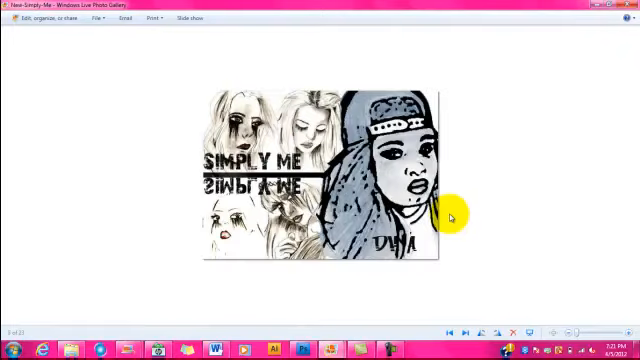
pyautogui.moveTo(570, 288)
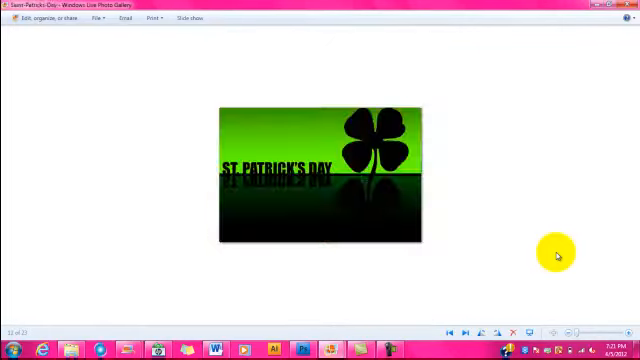
# - Step through the neighbouring pictures, past St. Patrick's Day and graffiti artwork to a black-and-white design
pyautogui.click(472, 328)
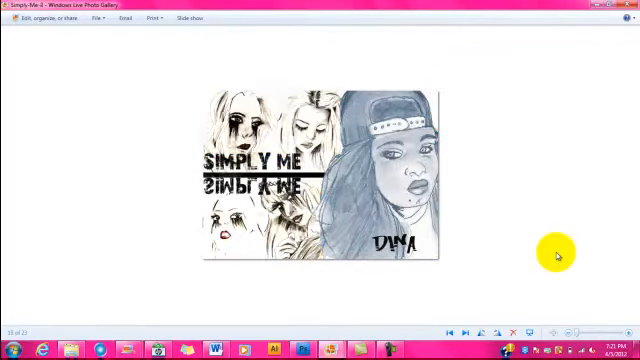
pyautogui.click(478, 336)
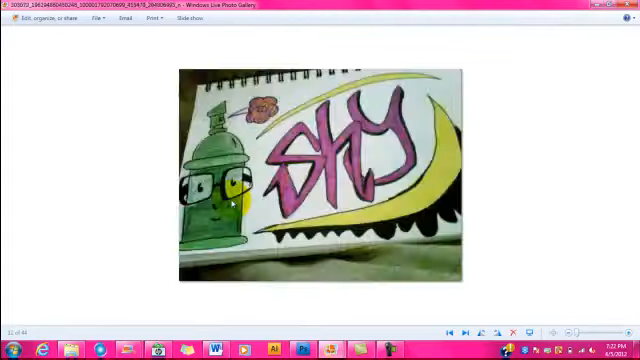
pyautogui.click(476, 330)
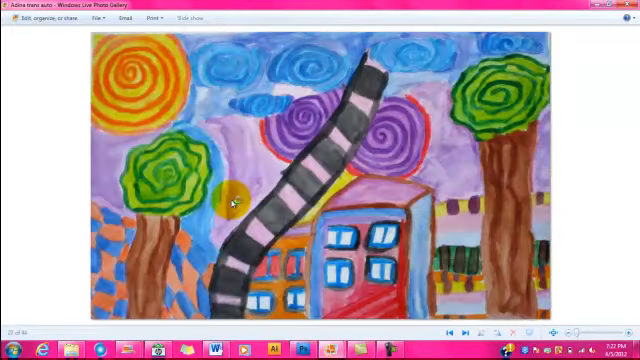
pyautogui.click(476, 330)
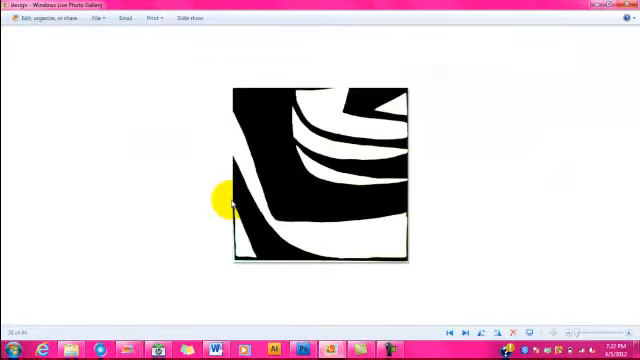